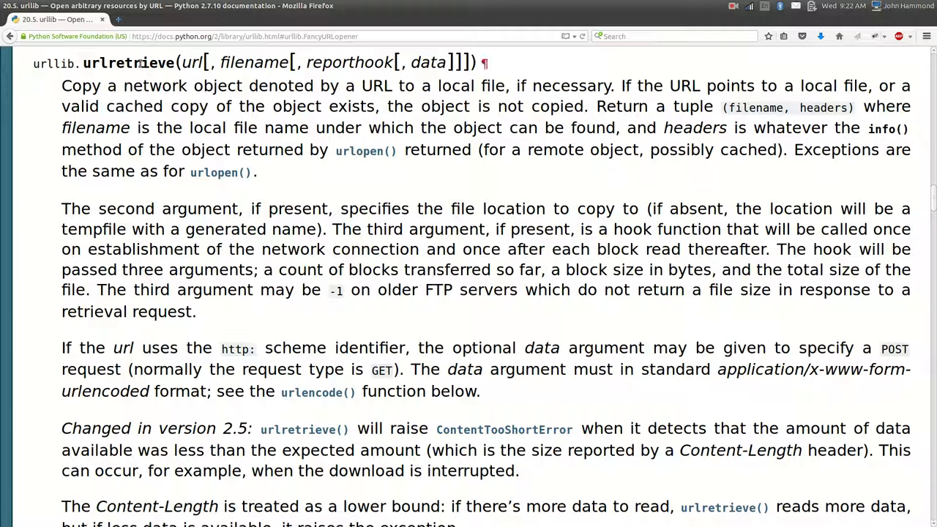
Highlight urlretrieve, URL and nearby terms in the function description while reading it
double_click(134, 62)
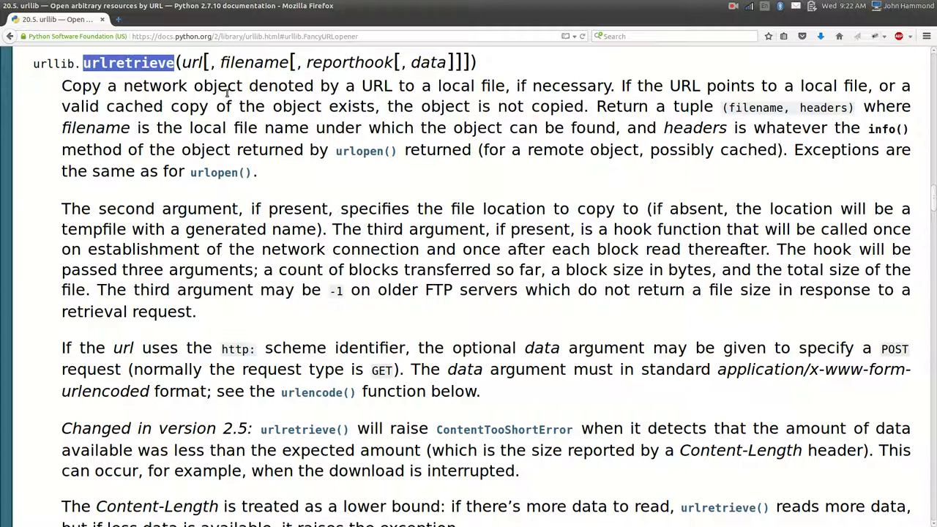
click(261, 82)
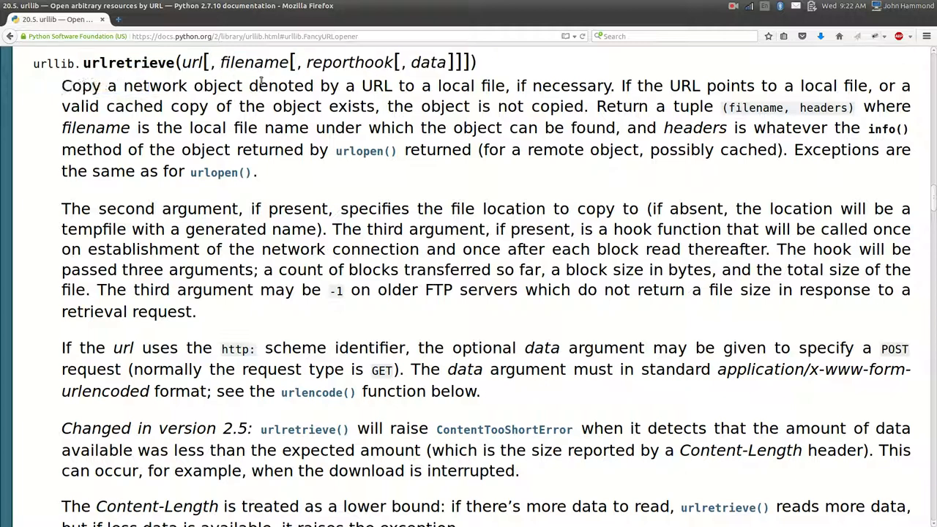
double_click(378, 85)
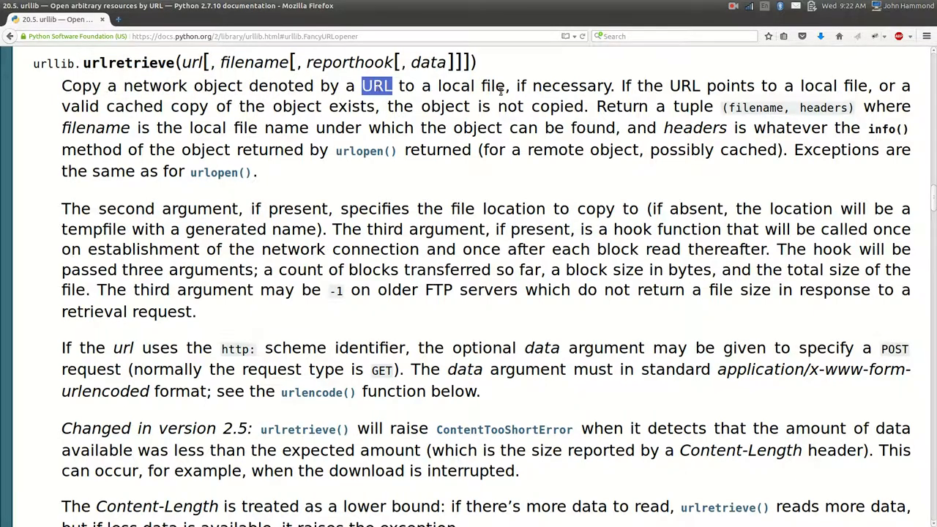
click(507, 85)
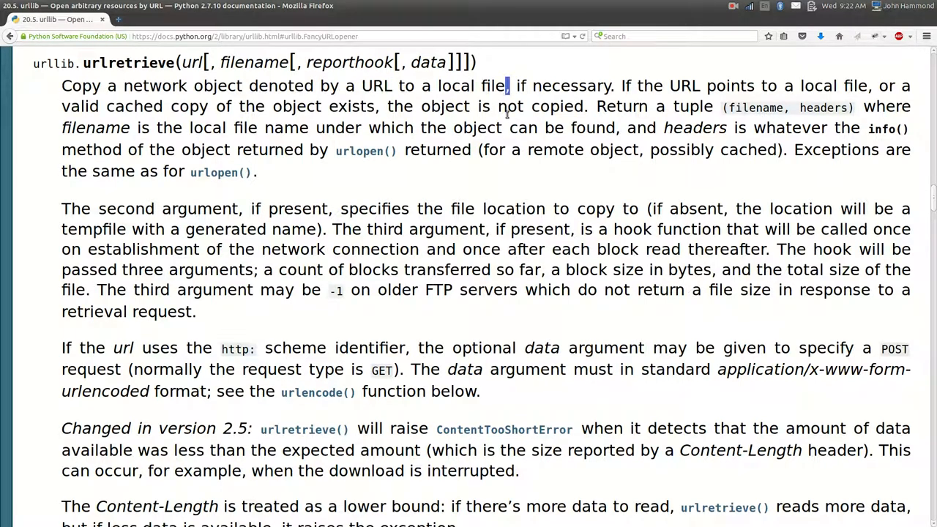
double_click(193, 62)
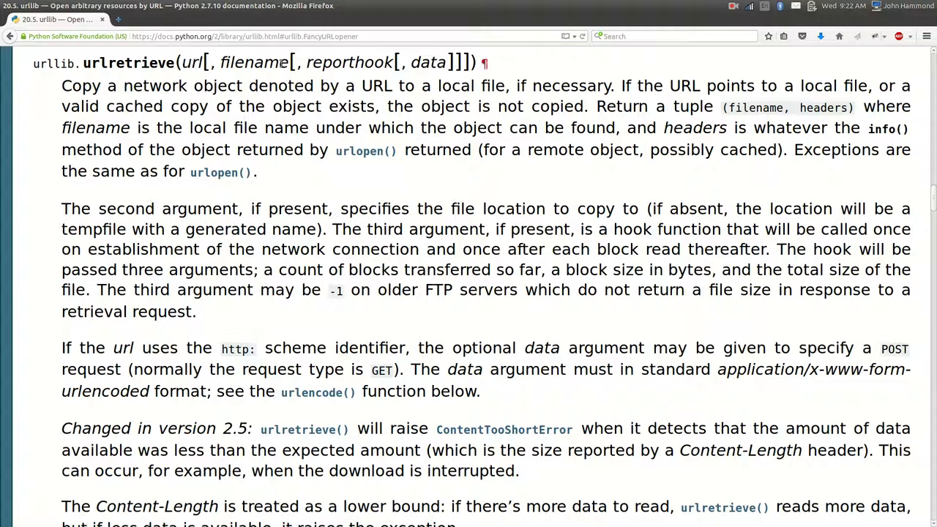
double_click(351, 62)
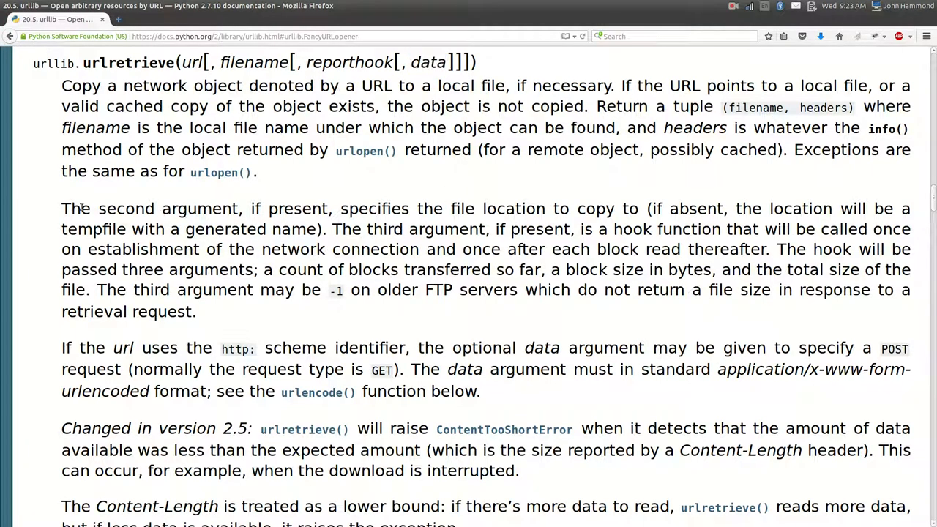
double_click(512, 208)
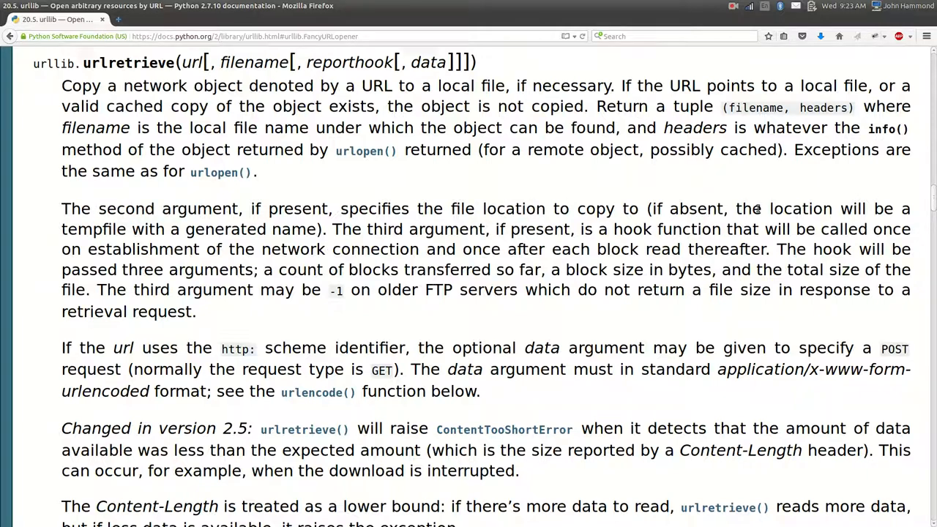
mouse_move(237, 249)
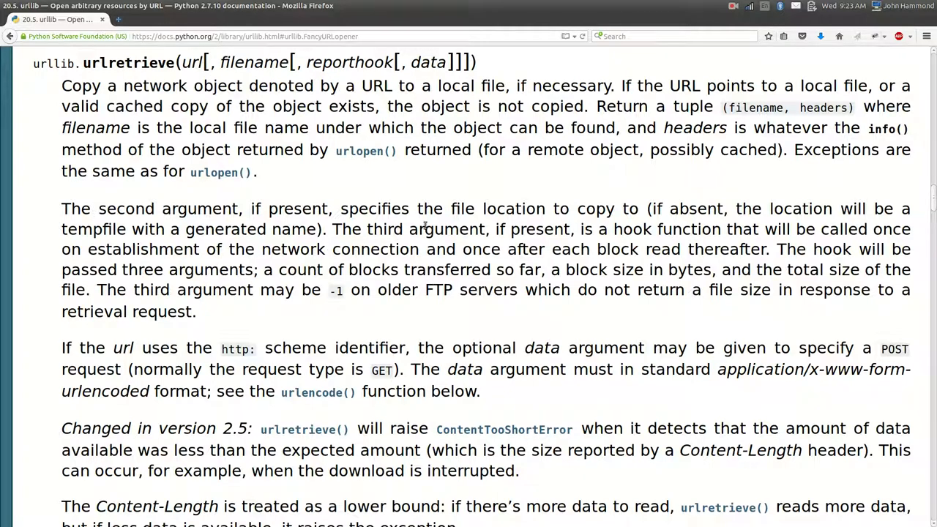
Highlight the three-arguments note and the filename item of the returned tuple
double_click(346, 62)
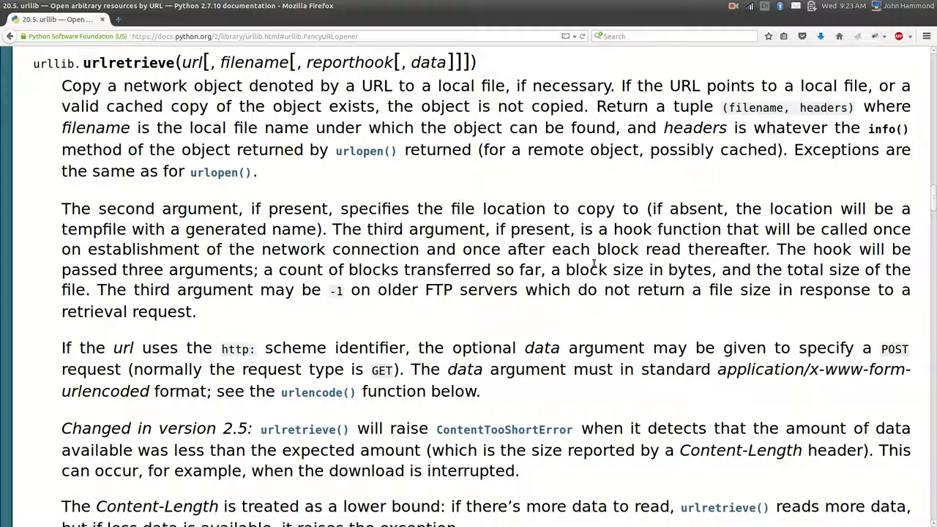
mouse_move(857, 278)
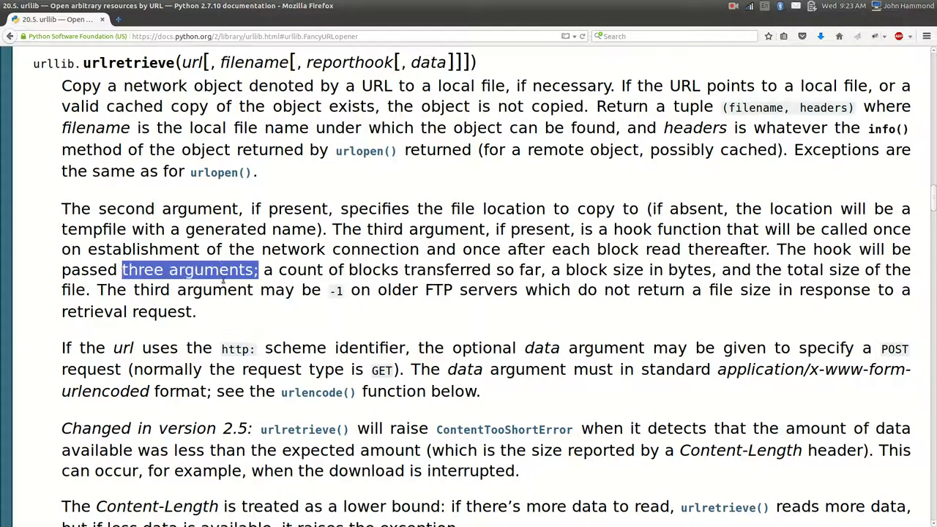
click(341, 307)
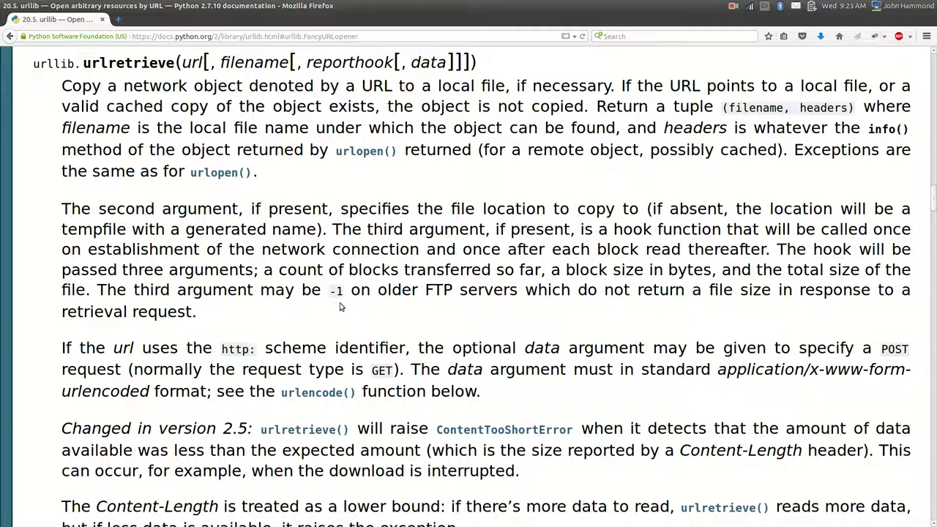
double_click(427, 62)
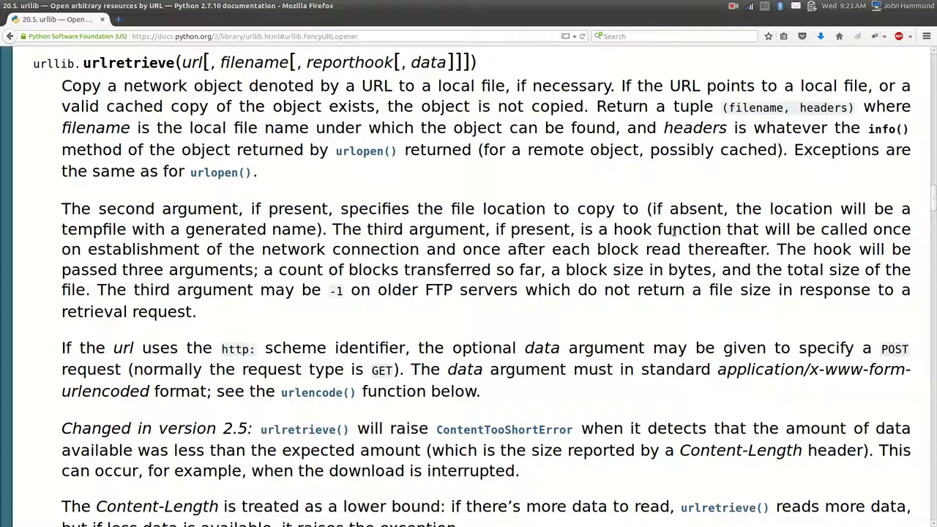
mouse_move(701, 120)
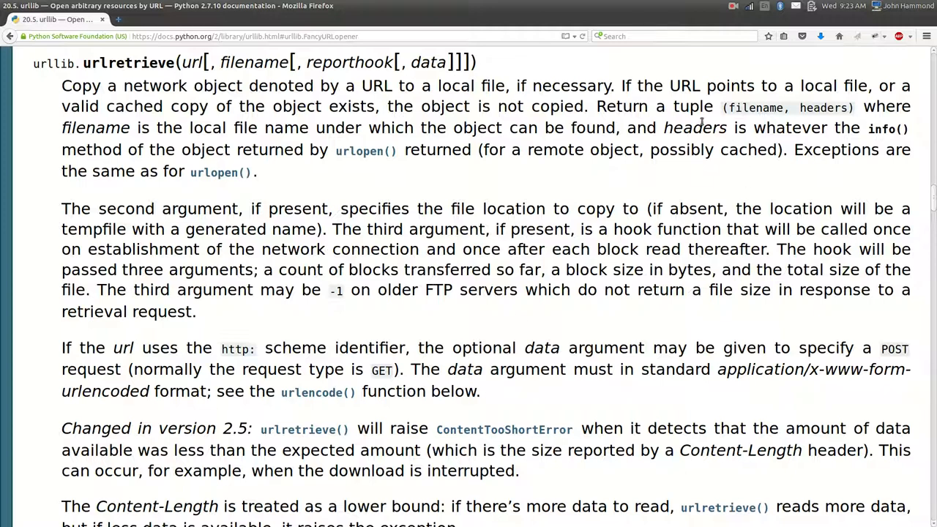
double_click(755, 108)
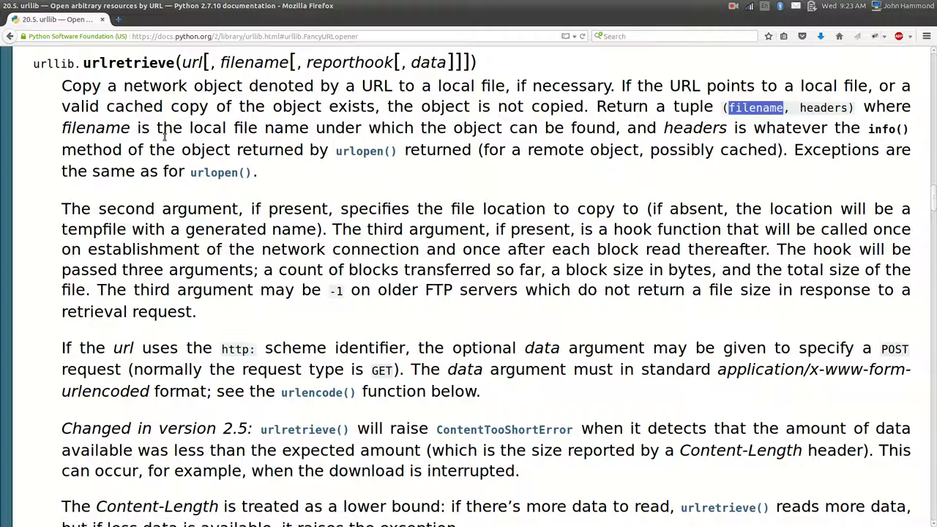
mouse_move(680, 155)
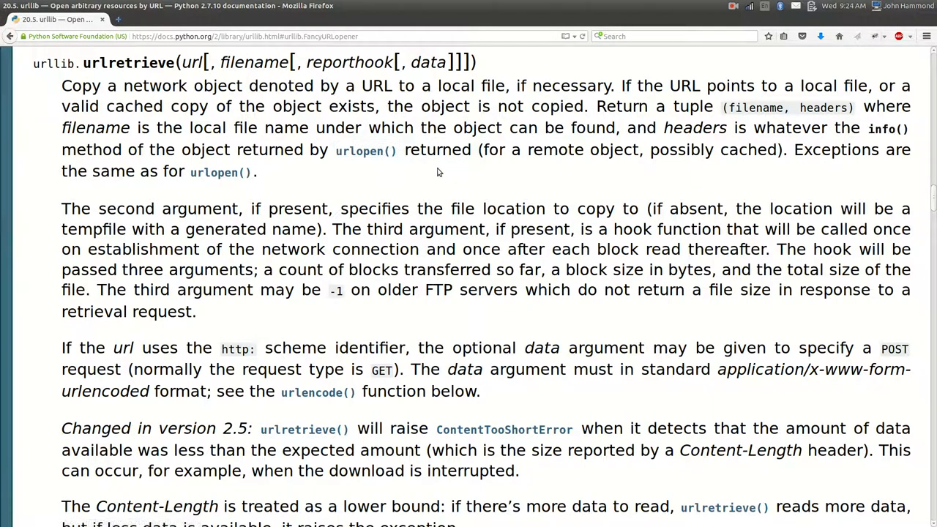
Bring the version 2.5 ContentTooShortError note into view and select 'expected amount'
scroll(down, 3)
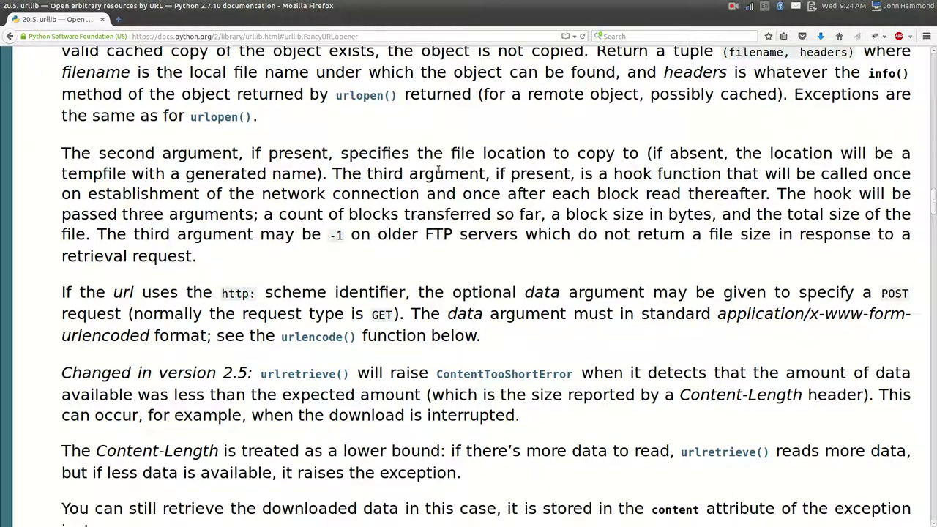
scroll(down, 3)
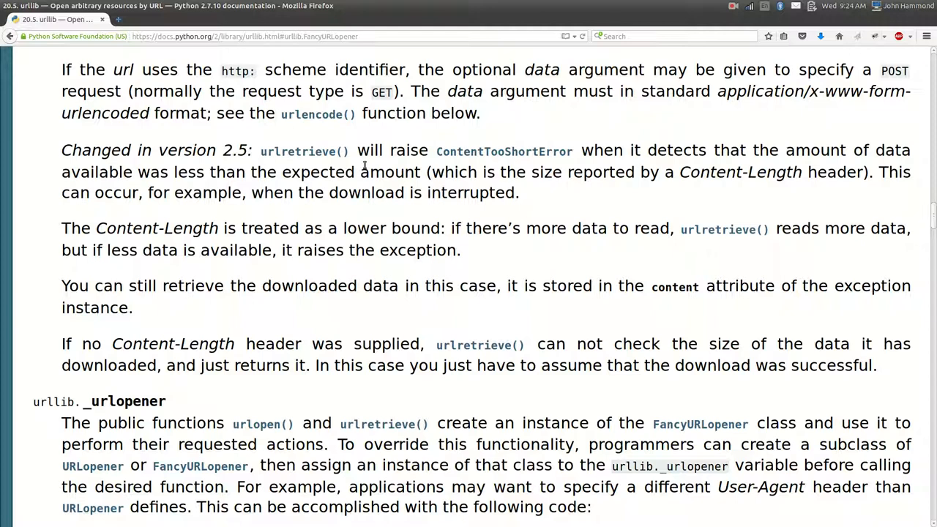
mouse_move(434, 151)
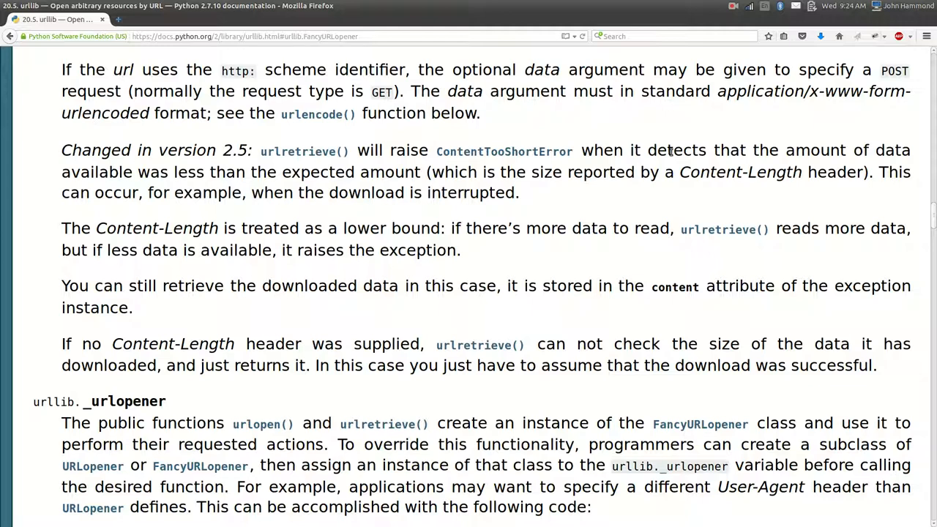
mouse_move(583, 153)
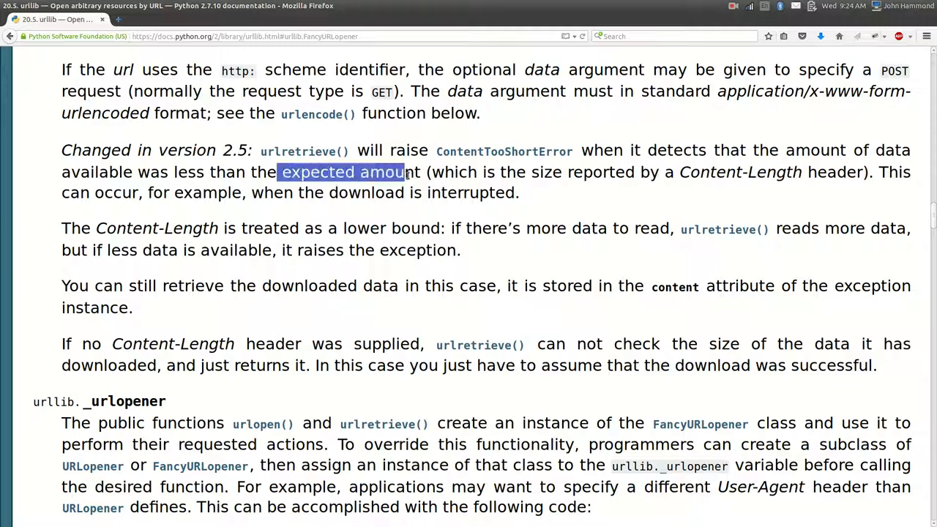
click(498, 194)
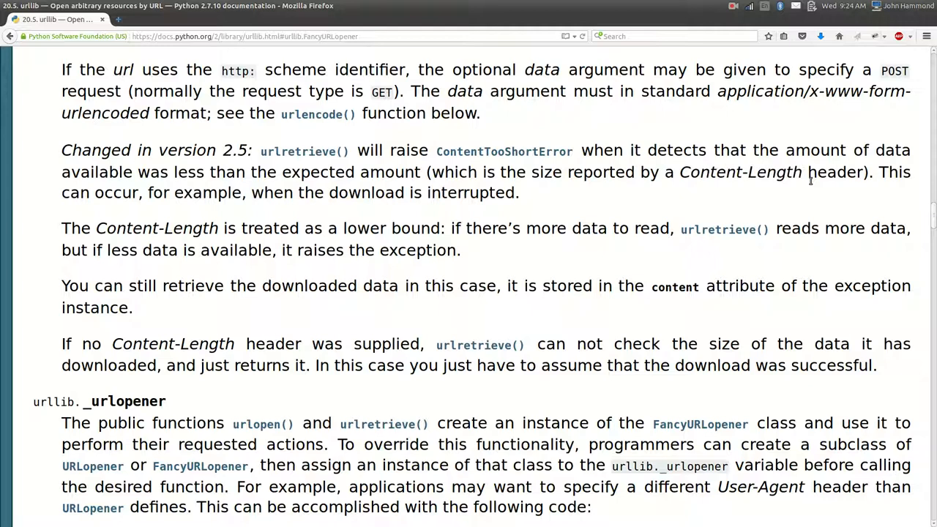
drag(392, 194, 516, 194)
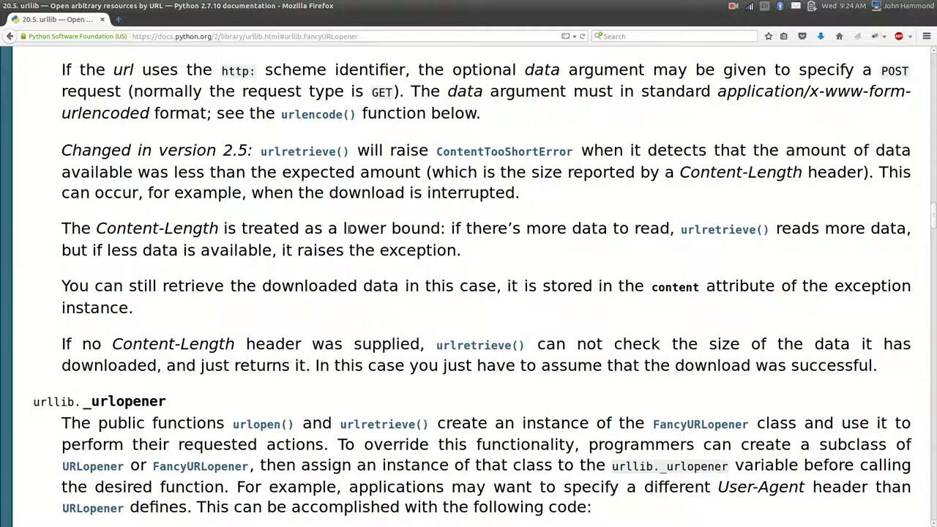
mouse_move(666, 228)
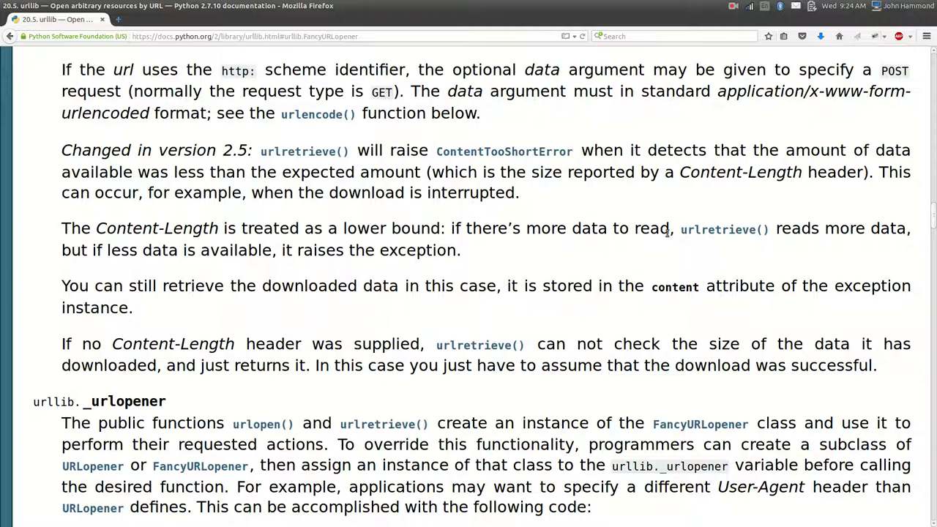
mouse_move(887, 231)
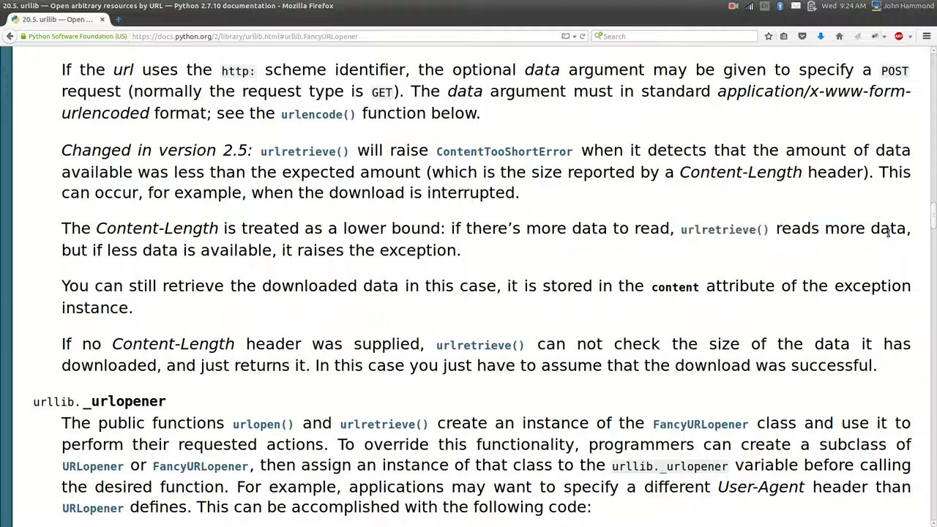
mouse_move(160, 249)
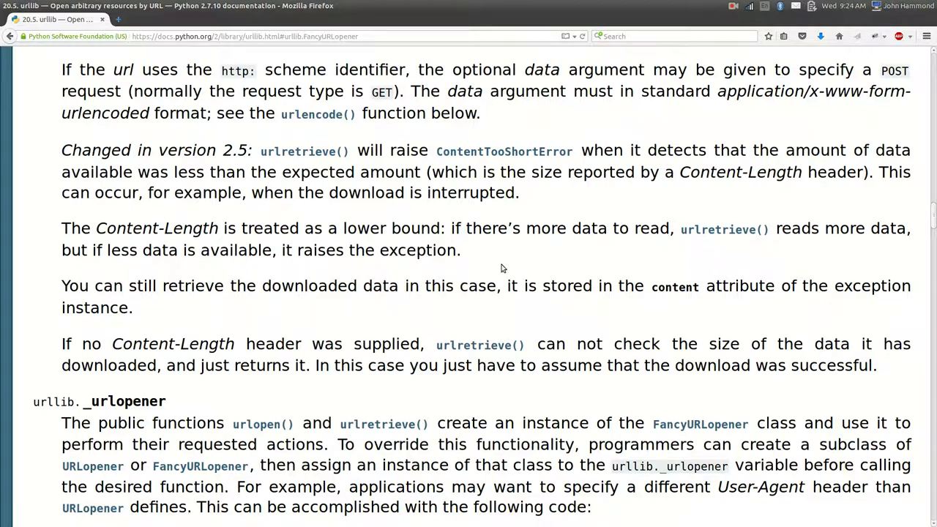
scroll(down, 3)
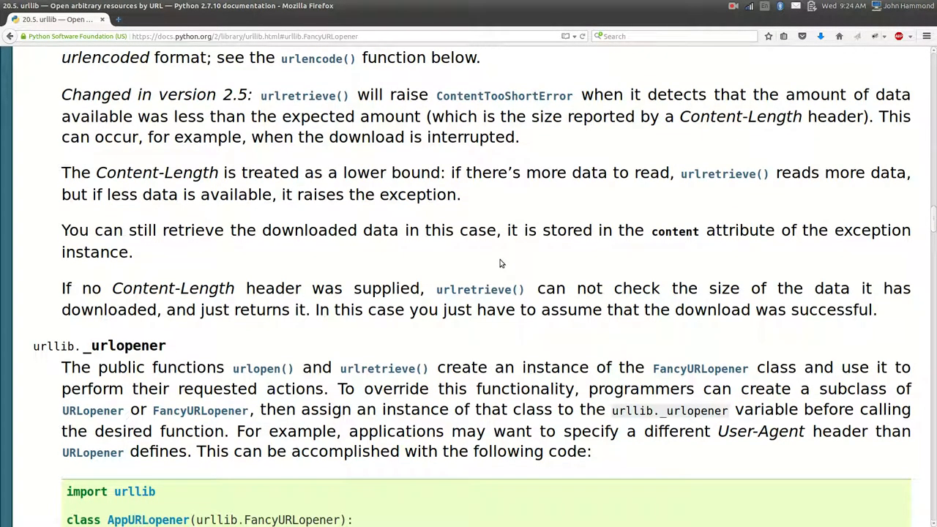
mouse_move(653, 249)
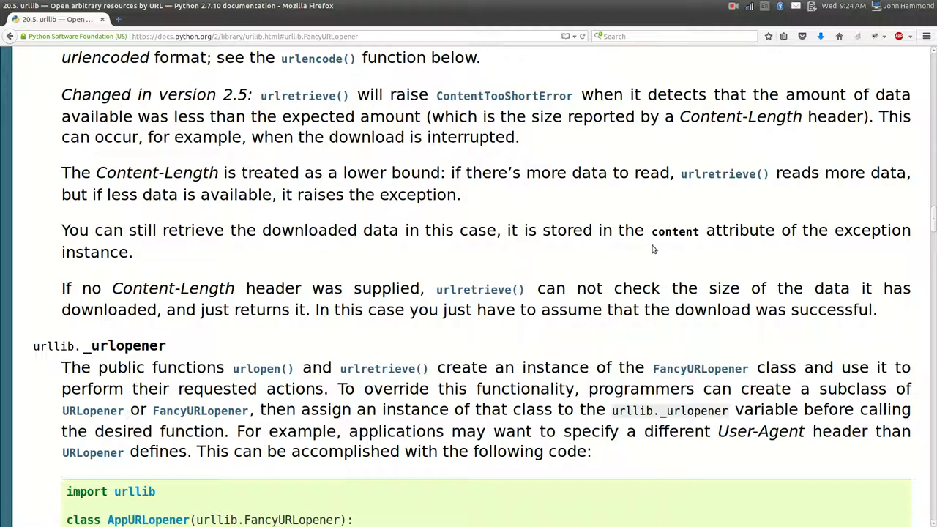
mouse_move(585, 253)
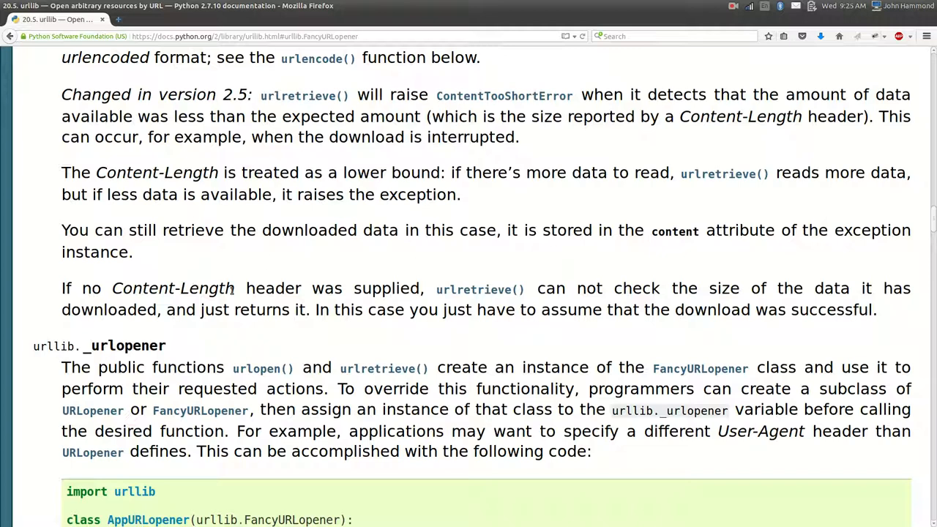
double_click(173, 289)
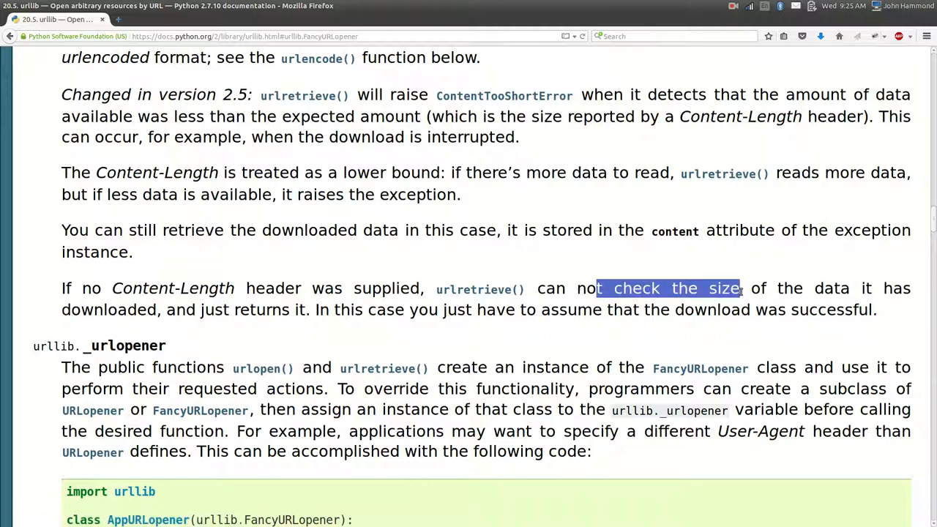
drag(739, 287, 850, 287)
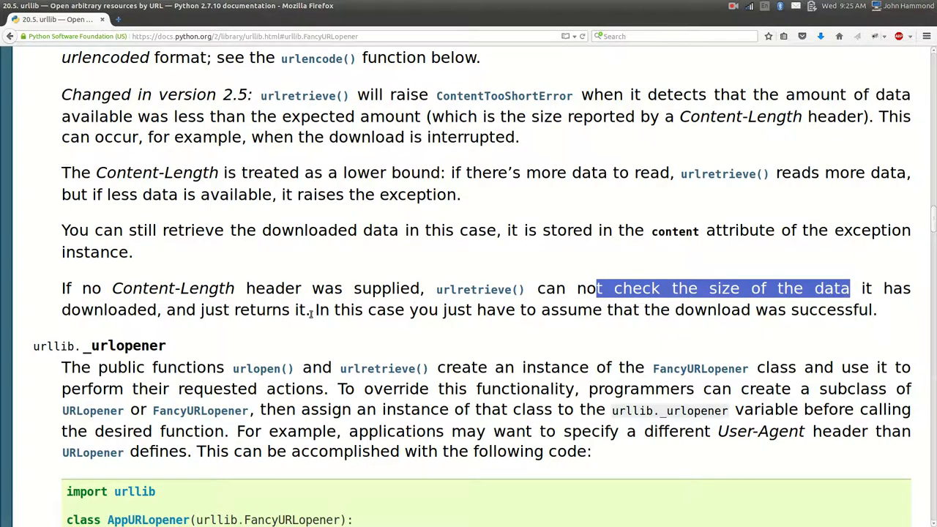
click(539, 310)
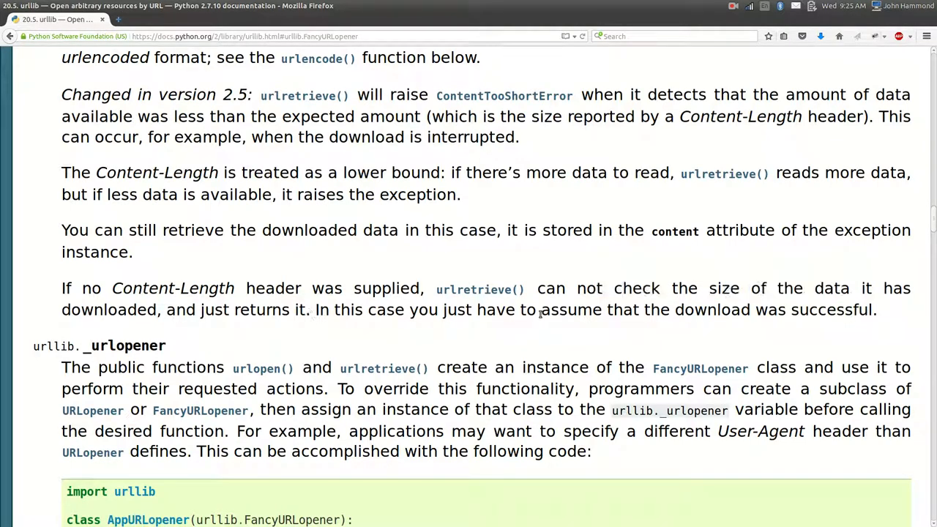
double_click(571, 310)
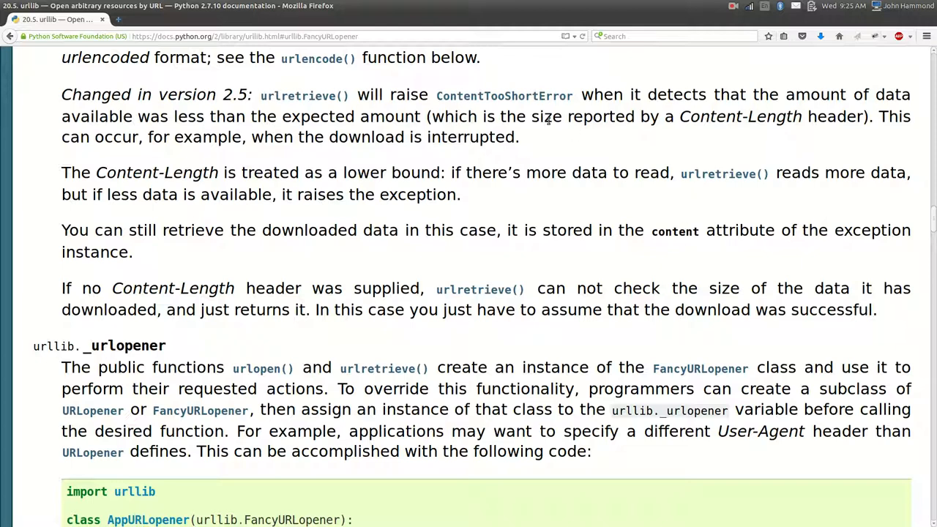
drag(432, 94, 592, 94)
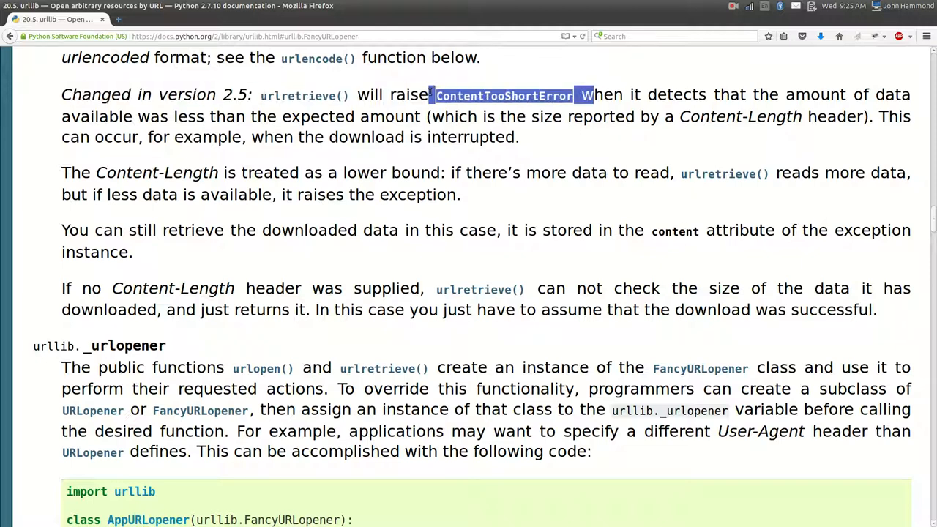
click(583, 216)
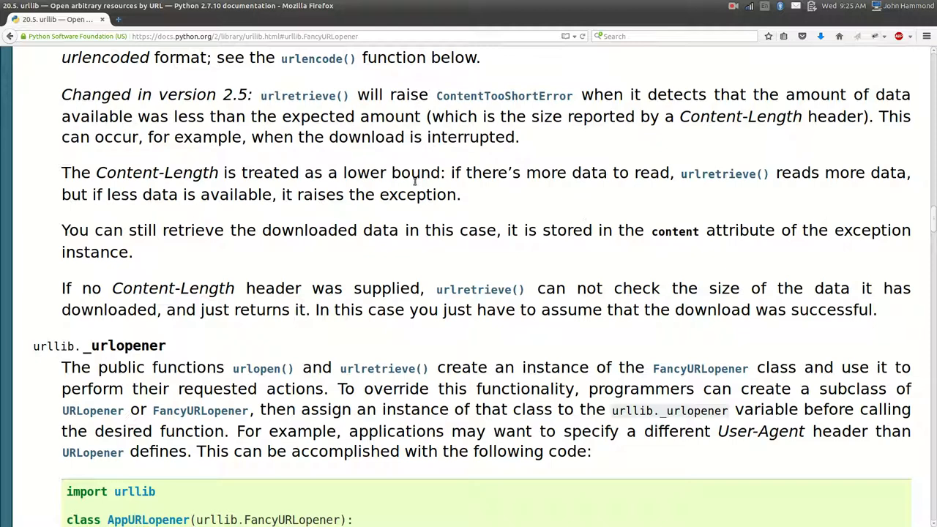
mouse_move(662, 230)
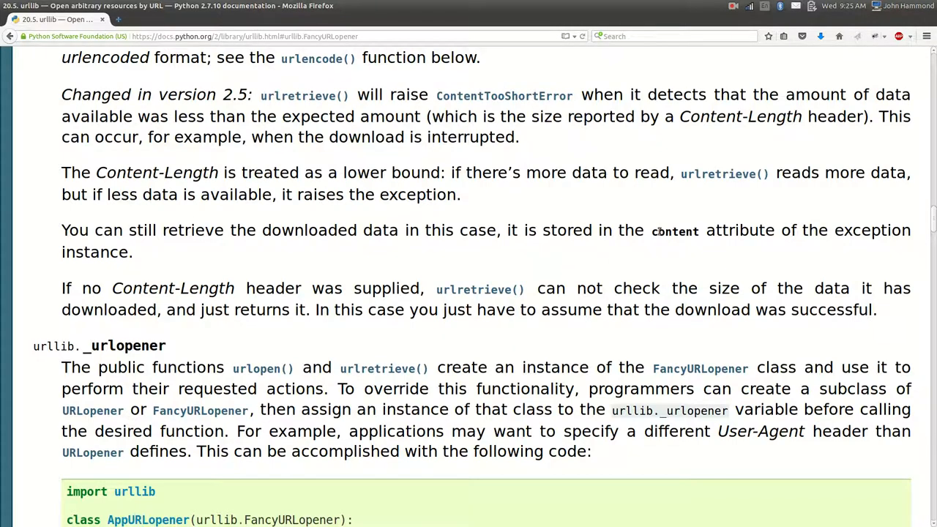
mouse_move(225, 219)
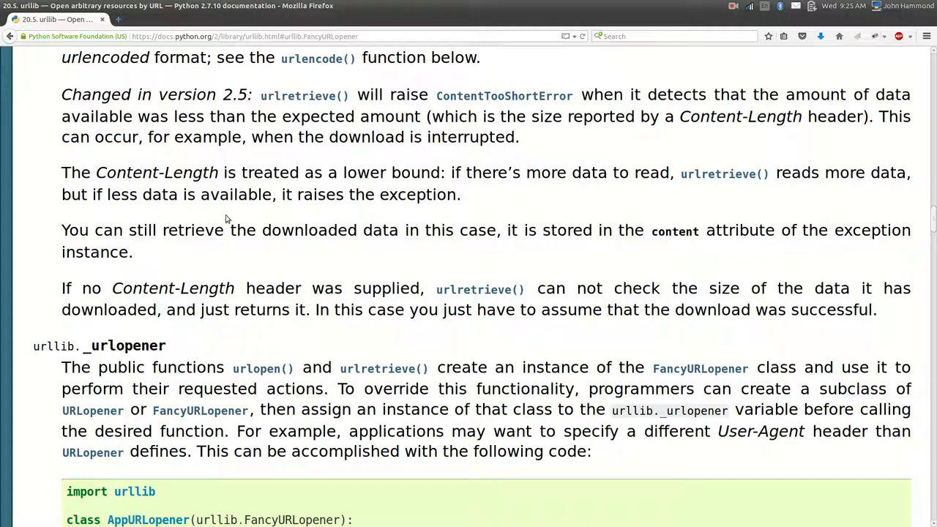
scroll(up, 3)
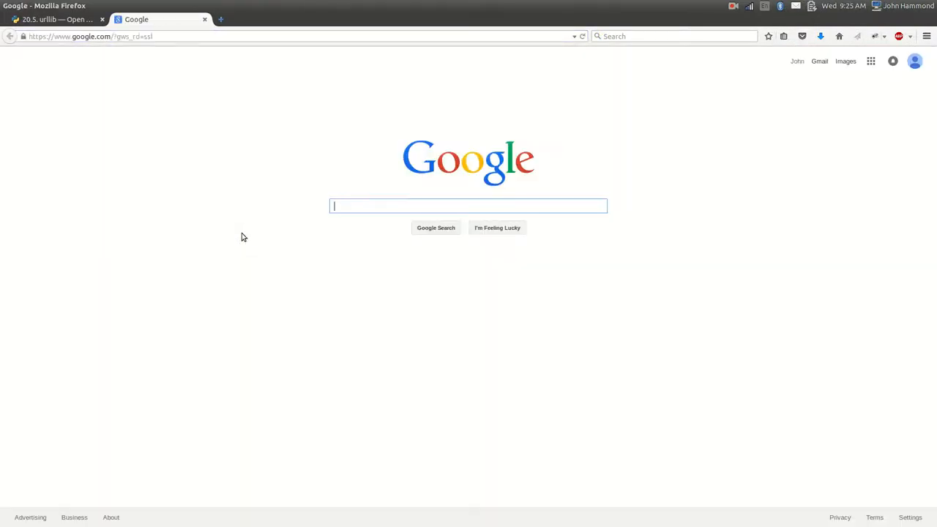
Search Google for 'python' and preview the Python.org logo image result
text(python)
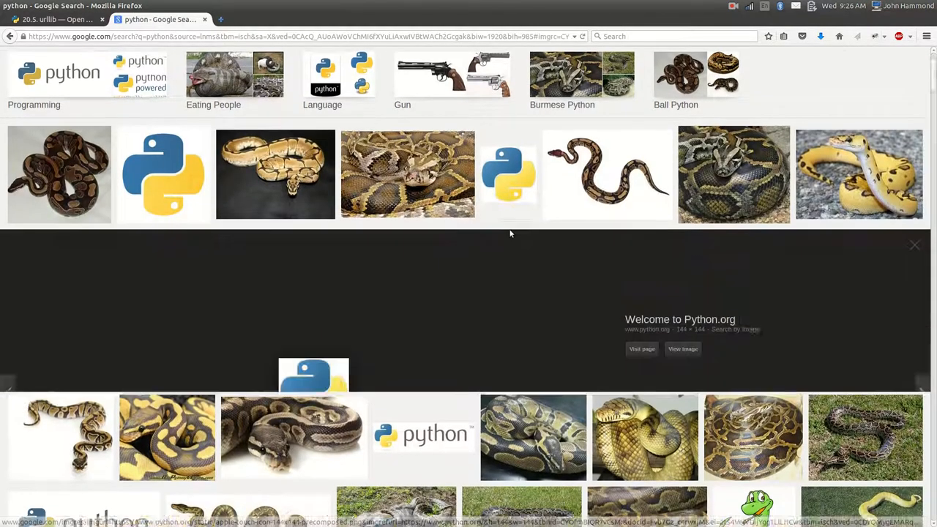
click(682, 348)
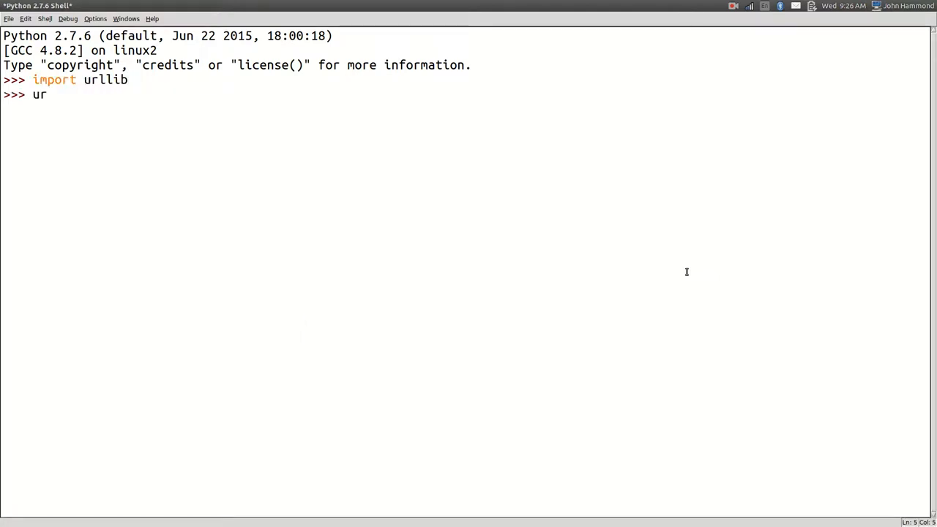
text(llib.urlopen()
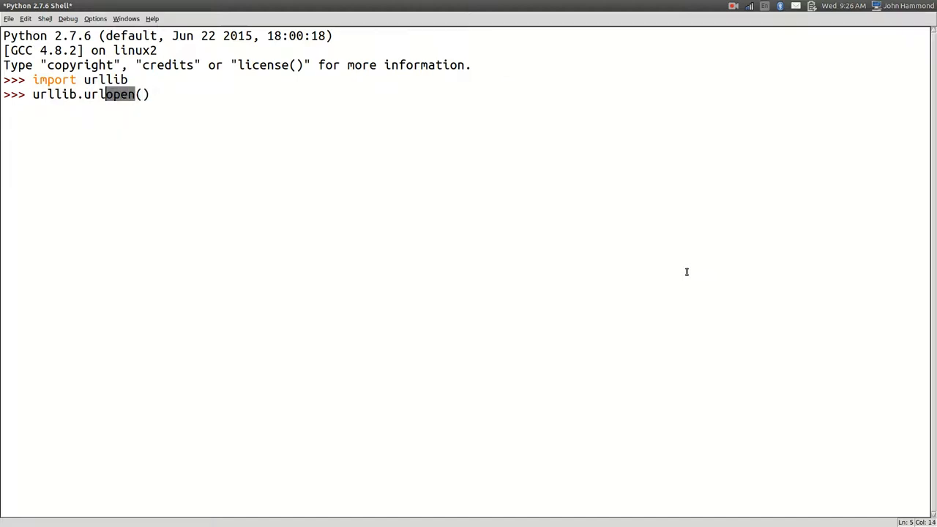
text(retrieve)
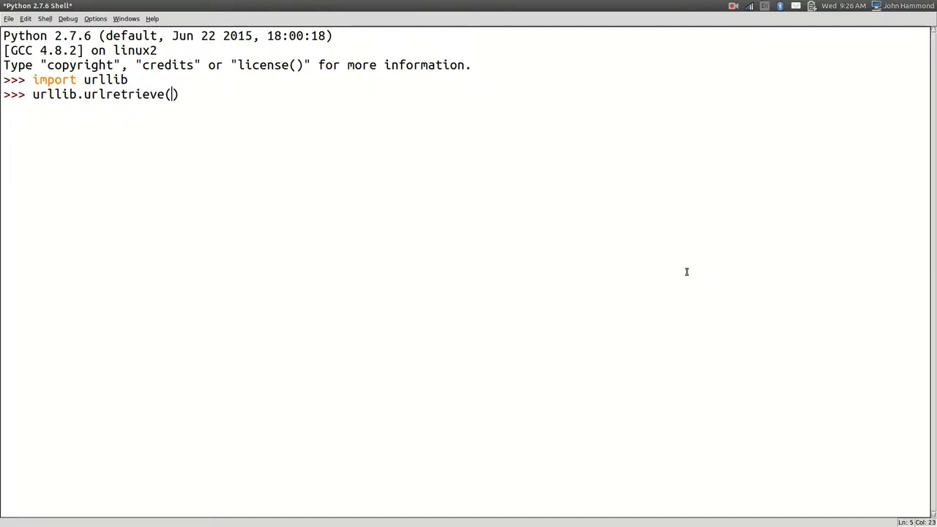
text("https://www.python.org/static/apple-touch-icon-144x144-precomposed.png")
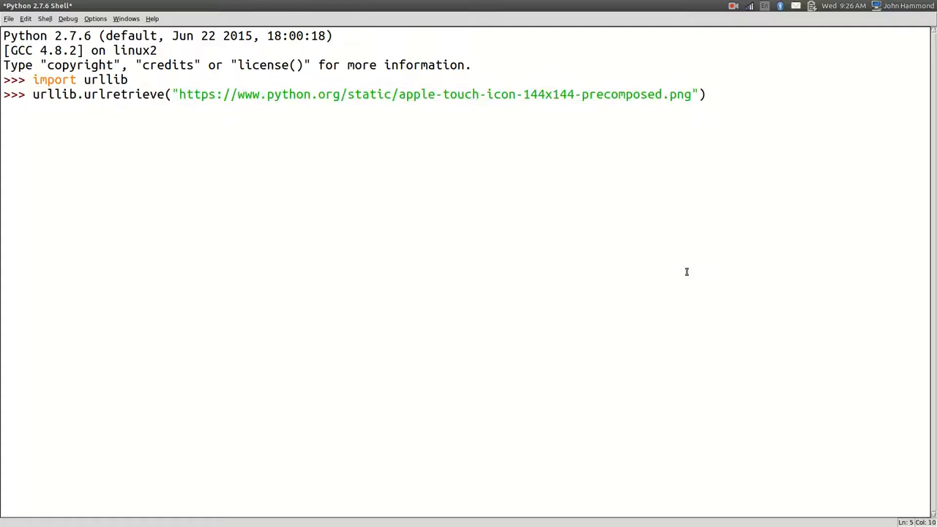
text(downloaded =)
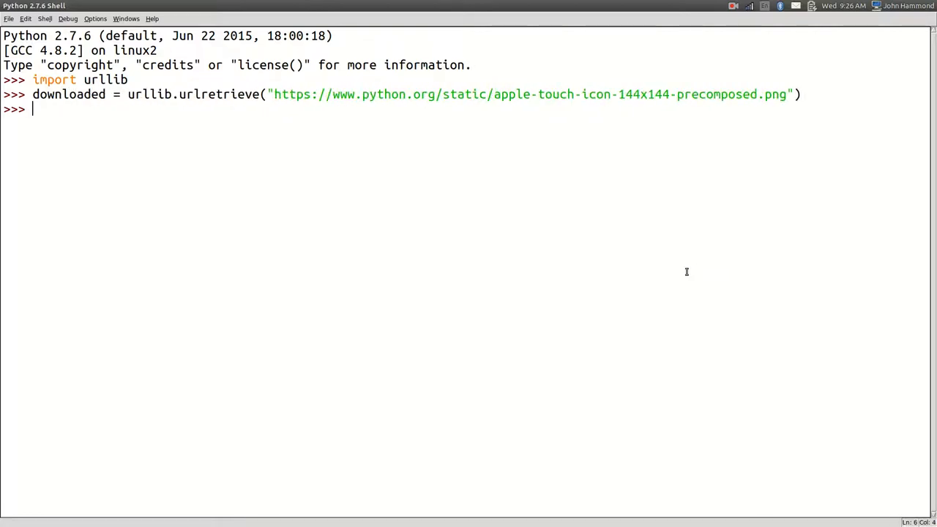
Evaluate downloaded to show the temporary /tmp file path it was saved to
text(downloaded)
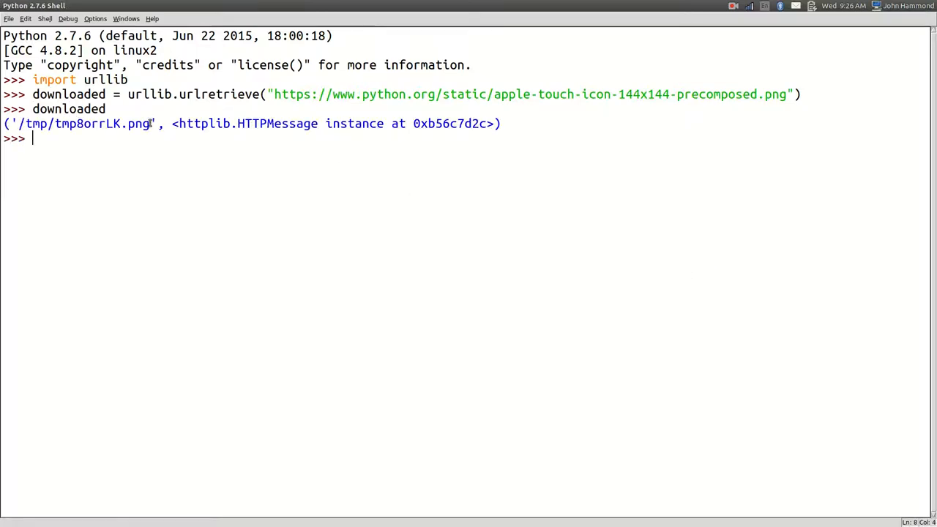
right_click(80, 123)
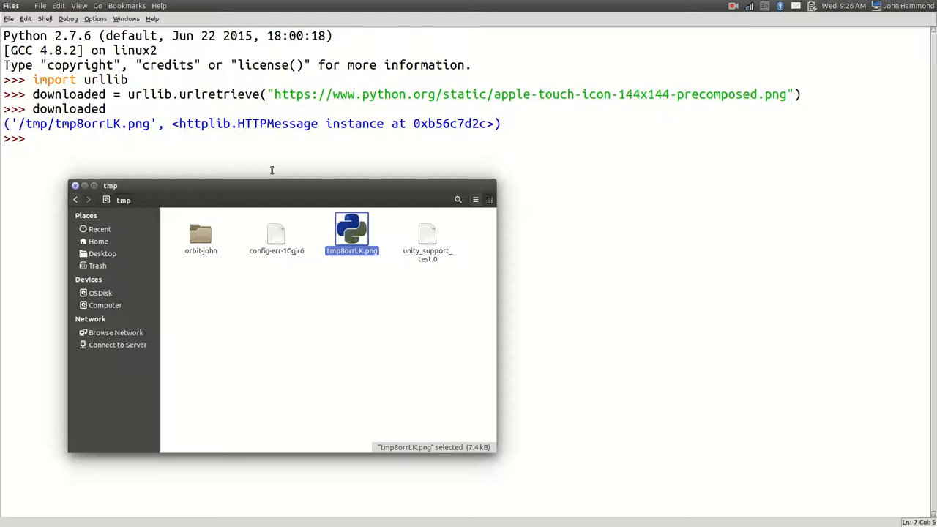
In Files, confirm tmp8orrLK.png sits in /tmp and head back toward the Python shell
click(351, 285)
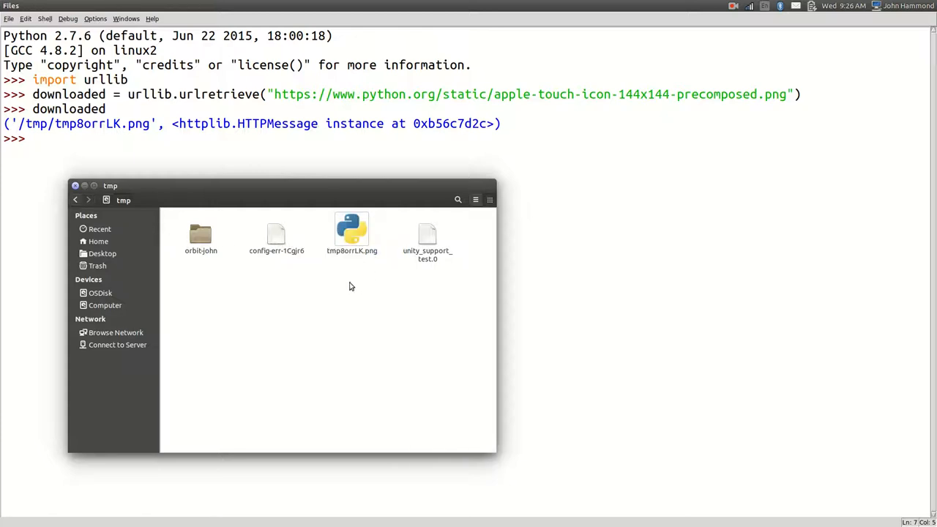
double_click(351, 231)
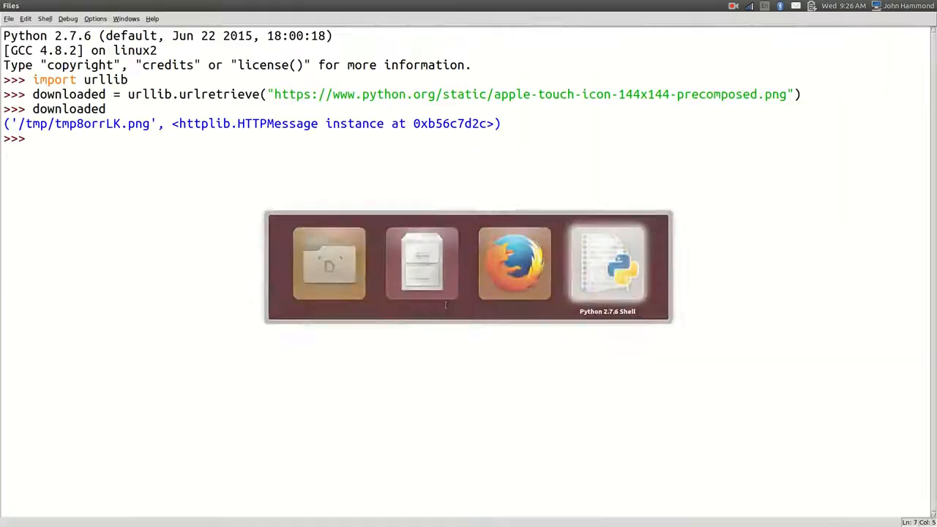
Re-run urlretrieve with "mine.png" as the second argument and evaluate downloaded
text(downloaded)
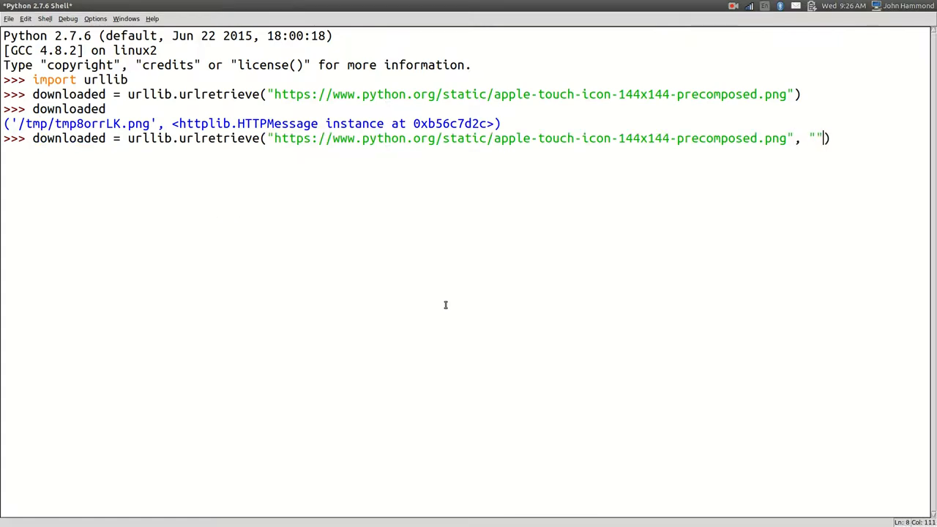
text(mi)
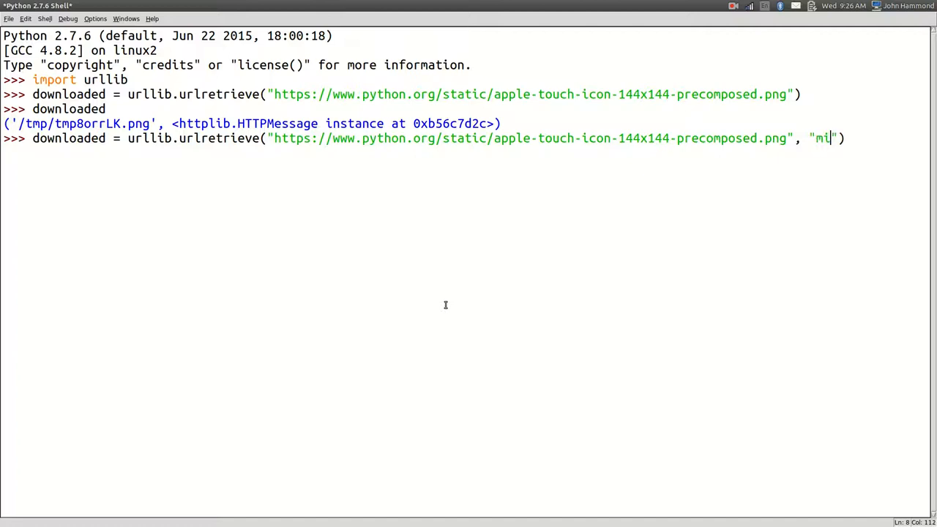
text(ne.png)
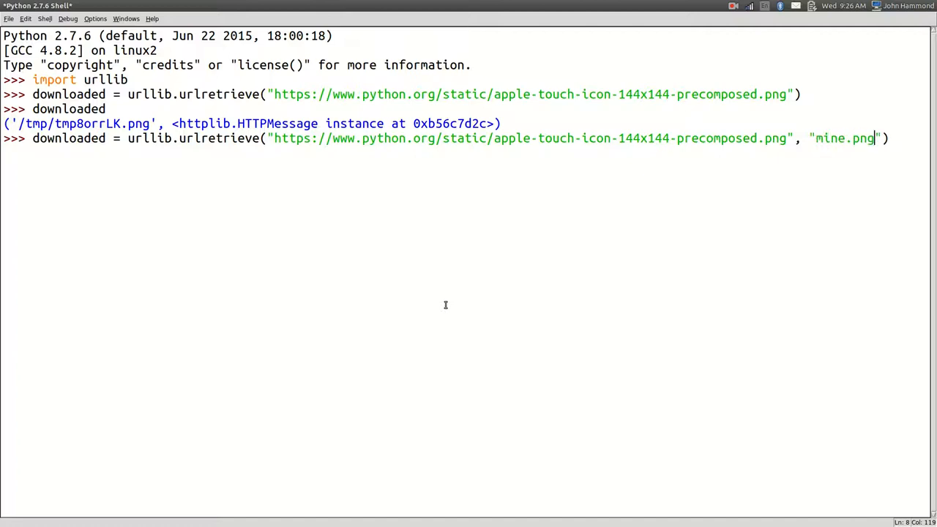
text(downloaded)
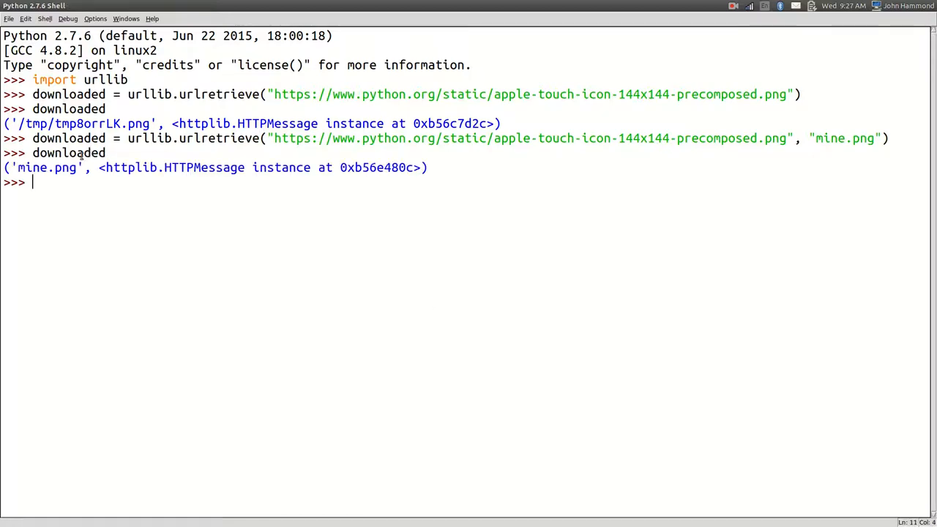
mouse_move(59, 205)
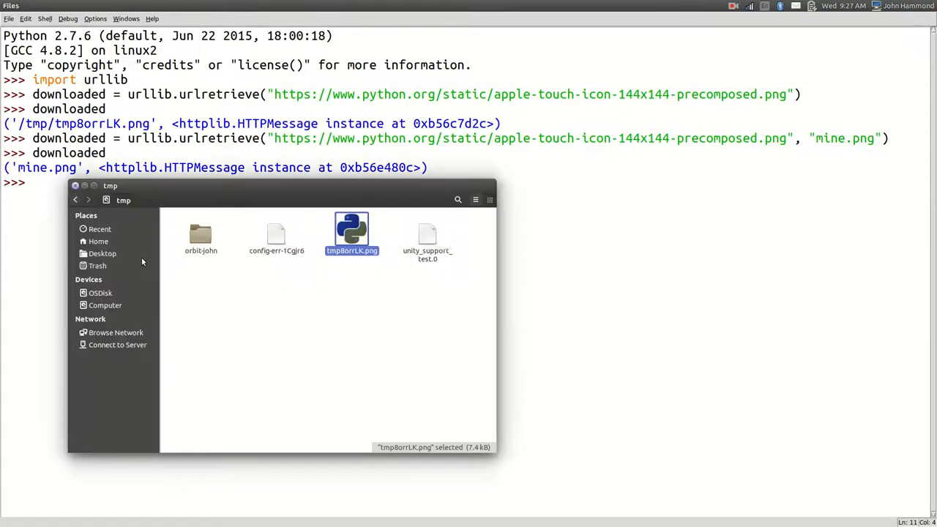
Locate mine.png in the home folder, view it as the 144×144 logo, and glance at the data argument
click(99, 240)
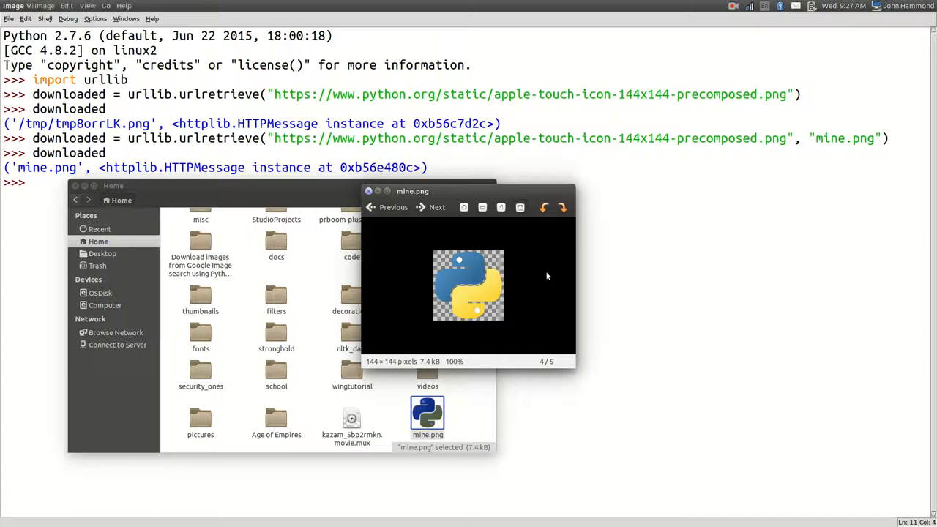
right_click(413, 191)
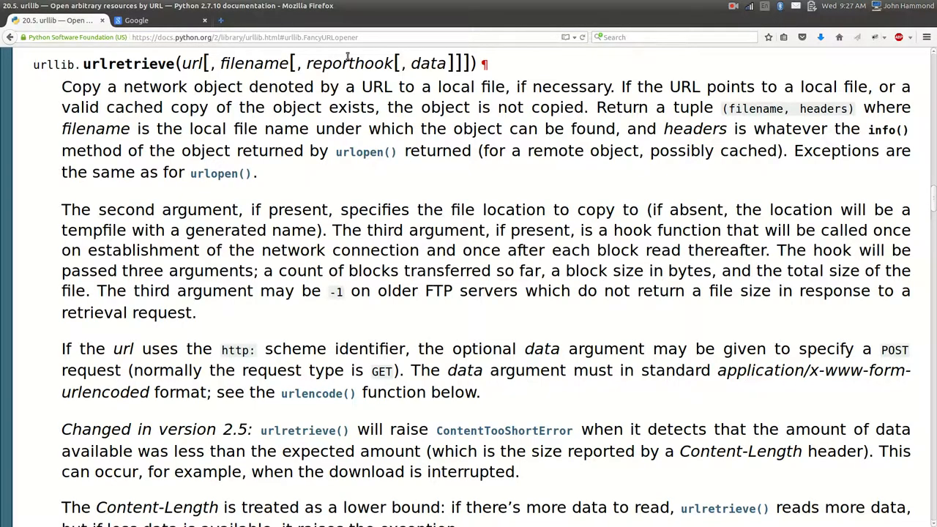
double_click(431, 64)
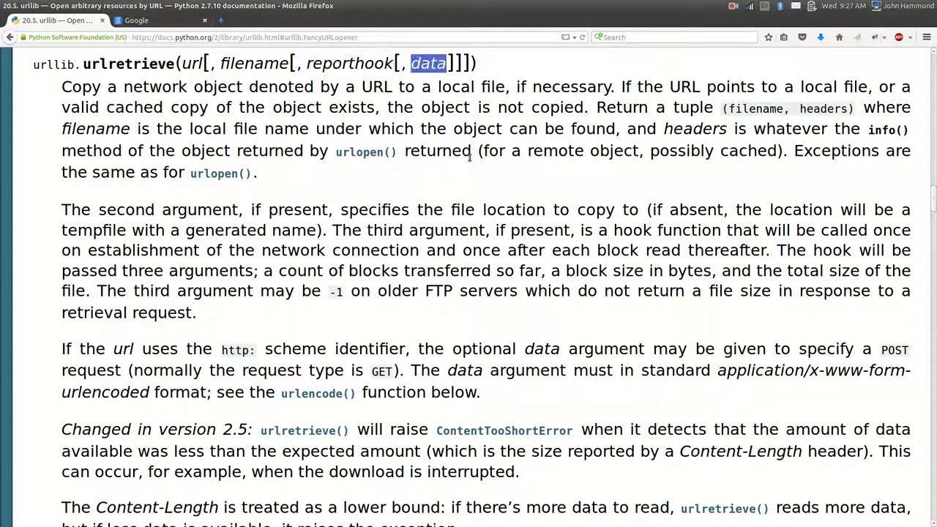
scroll(down, 3)
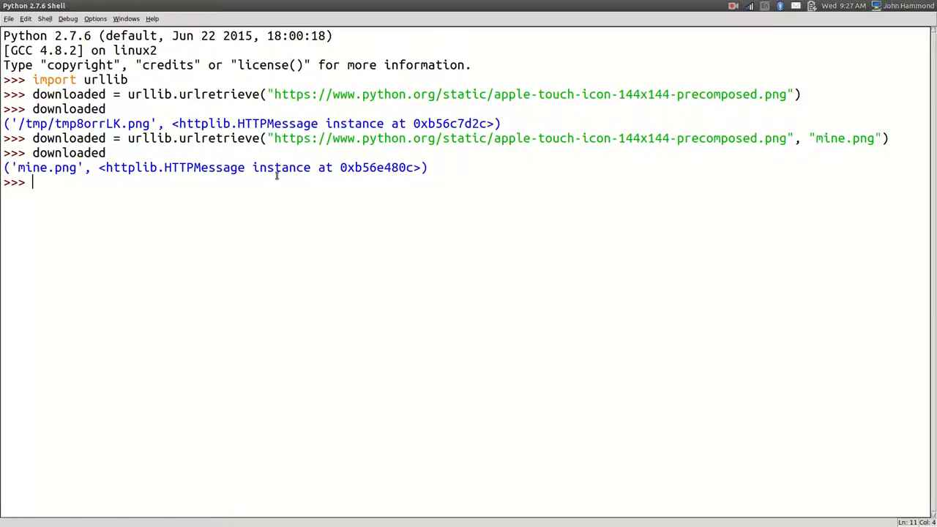
Highlight the temp path in the output and enter downloaded[1] at the prompt
double_click(217, 138)
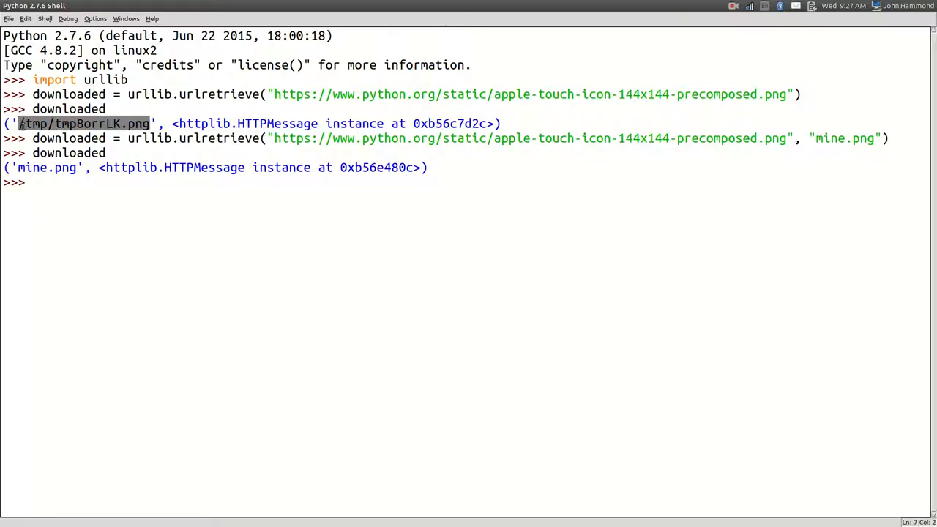
mouse_move(875, 145)
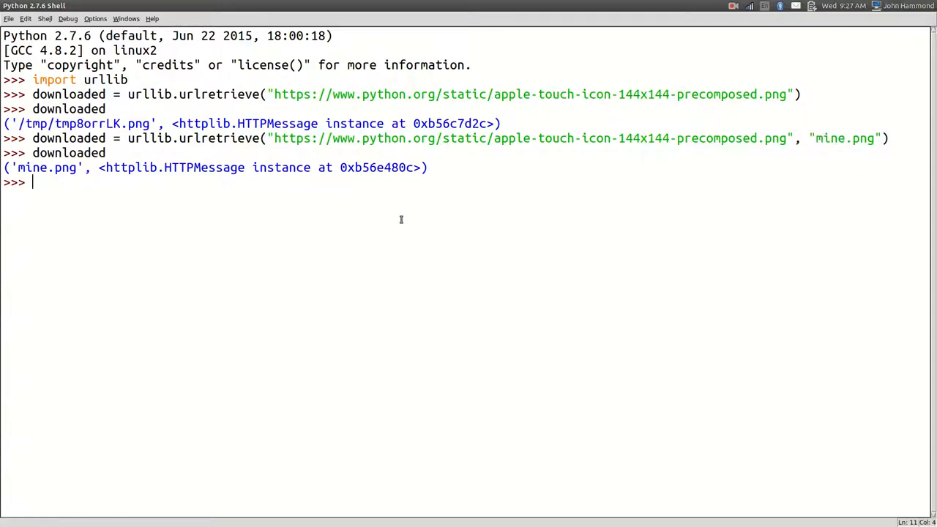
text(downloaded[1])
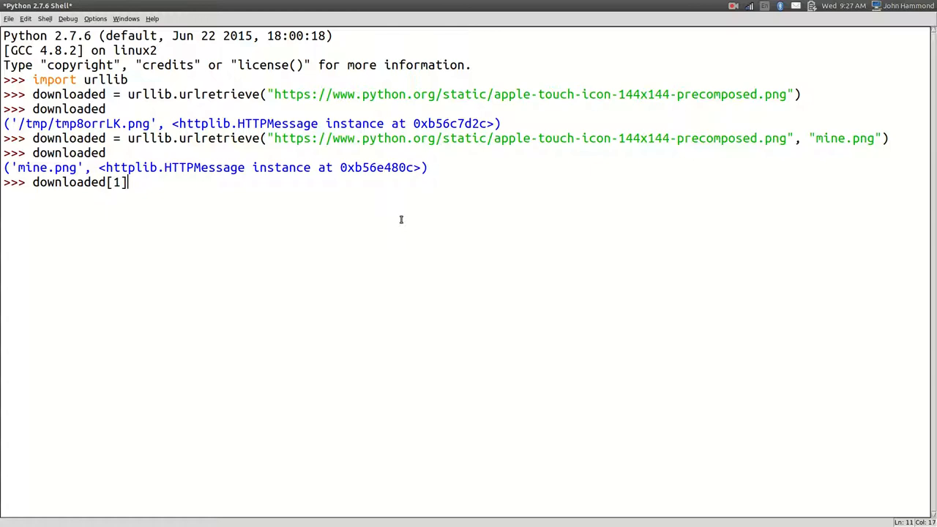